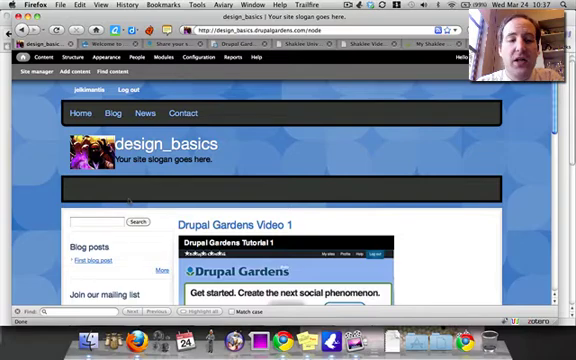
Open the ThemeBuilder panel via Appearance in the admin toolbar
left_click(89, 57)
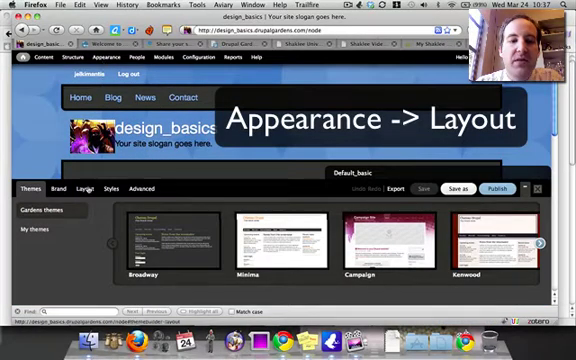
Show the available page layouts in the ThemeBuilder's Layout tab
left_click(86, 188)
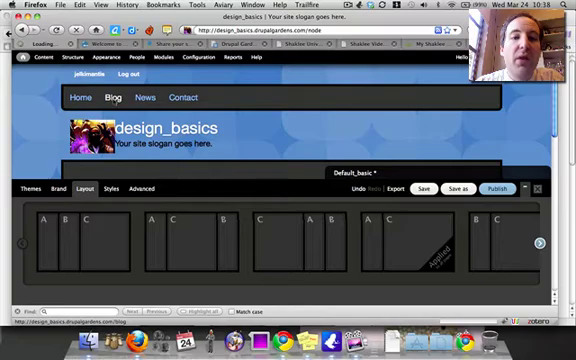
Apply the C-A layout to just the Blog page and publish the theme
left_click(114, 97)
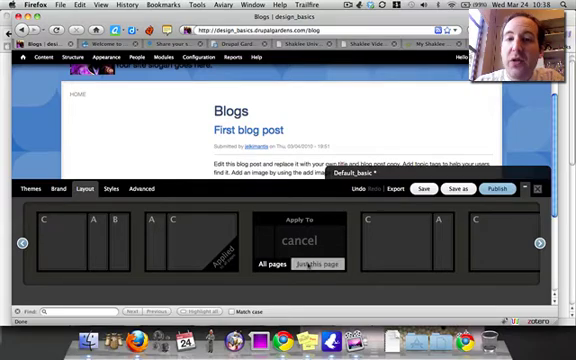
left_click(328, 263)
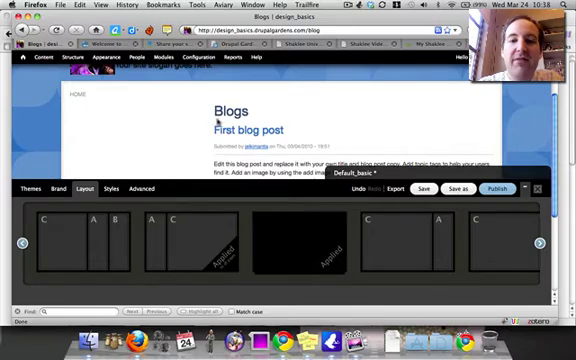
mouse_move(330, 125)
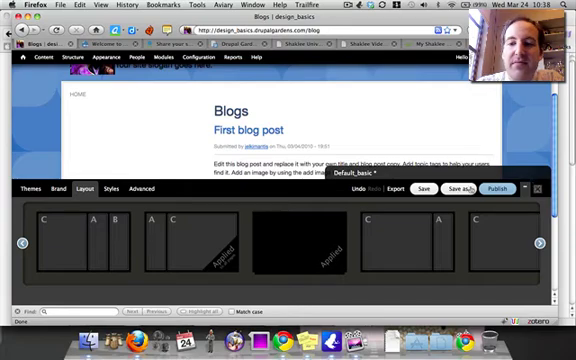
left_click(497, 188)
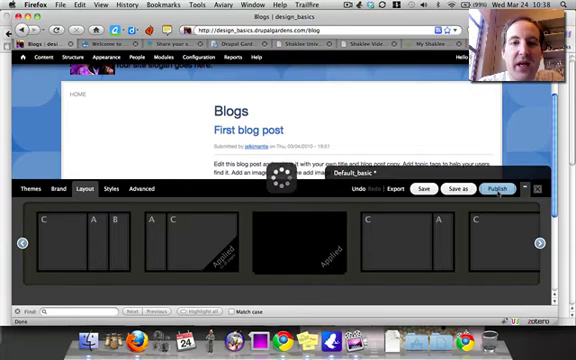